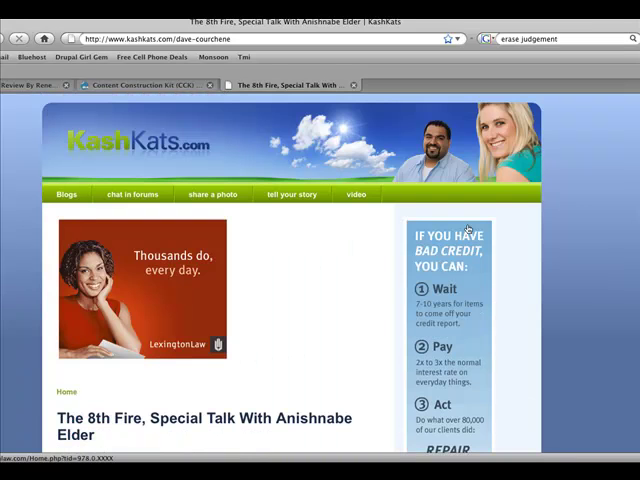
Open the site's video listing and browse the grid to the Univeral Defaults video
click(356, 193)
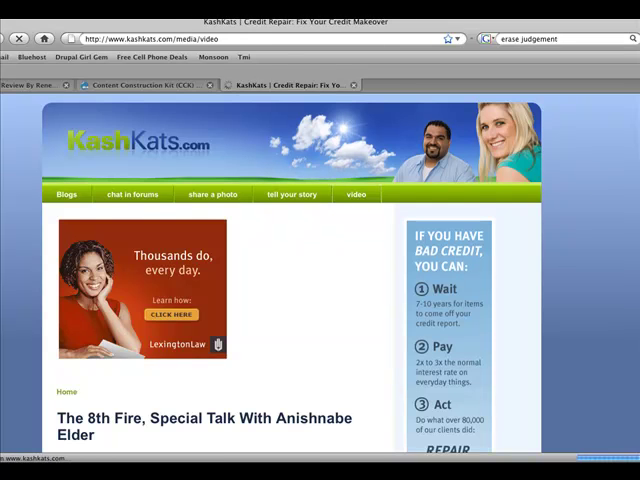
scroll(down, 3)
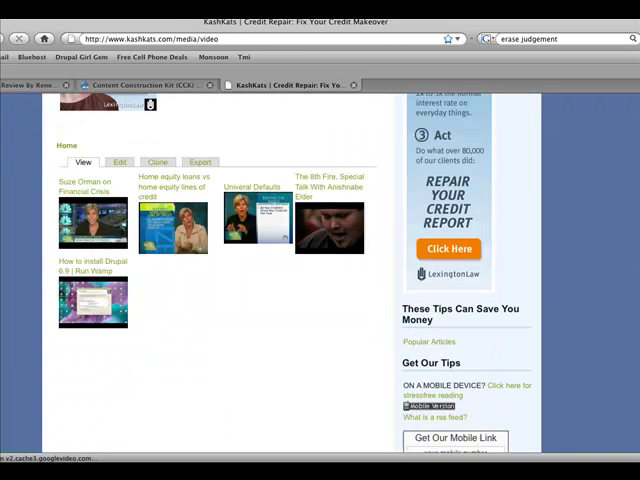
scroll(up, 3)
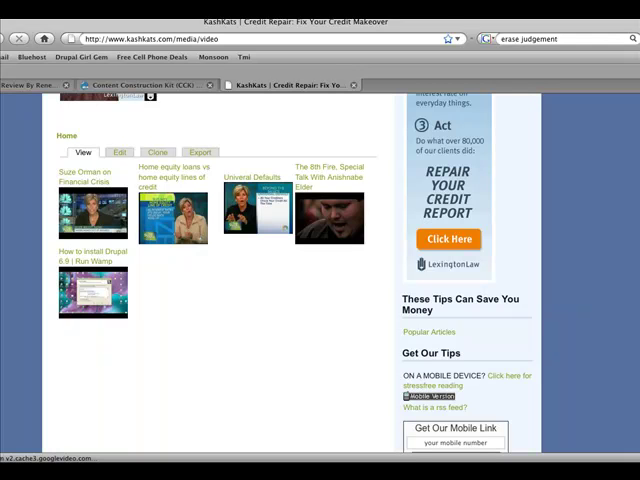
mouse_move(113, 245)
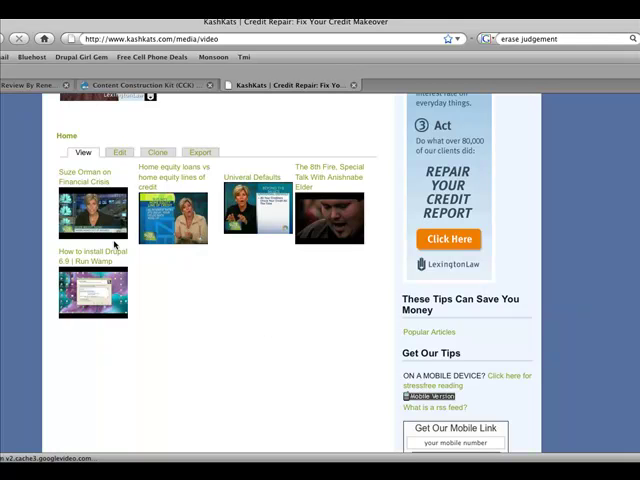
mouse_move(118, 230)
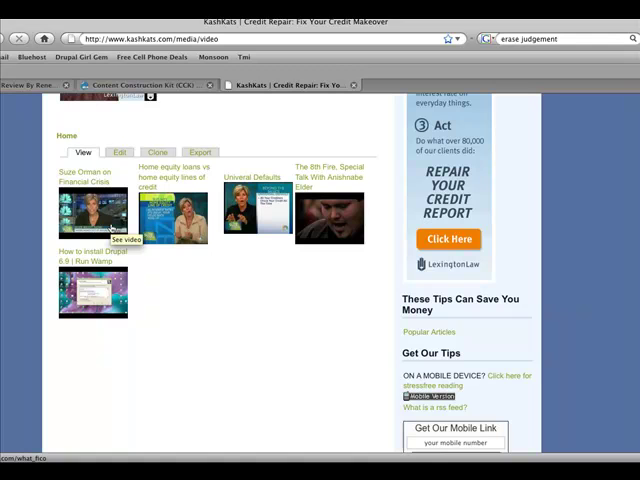
mouse_move(258, 205)
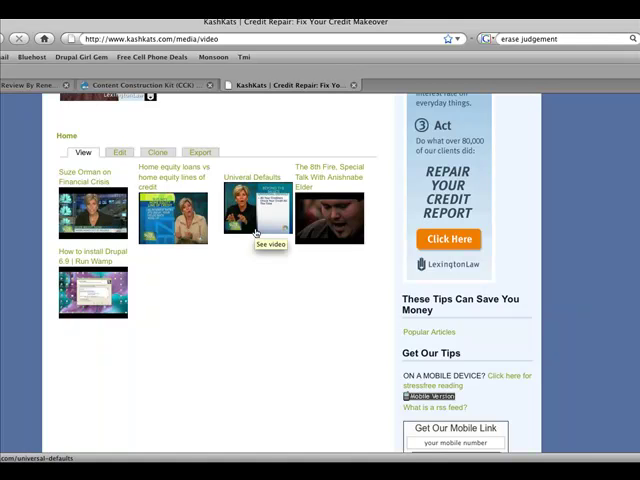
mouse_move(256, 233)
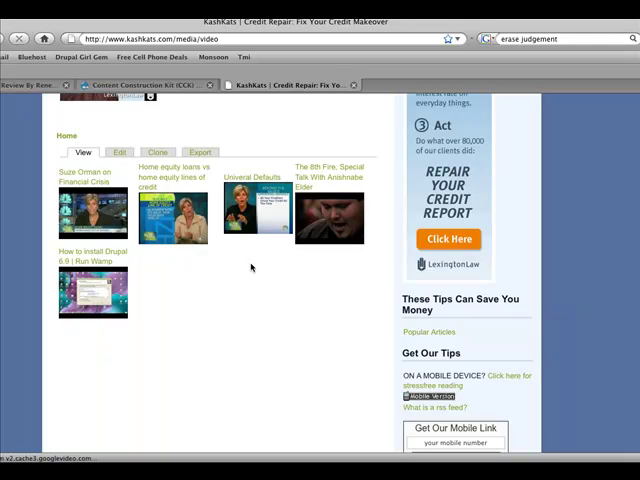
mouse_move(252, 268)
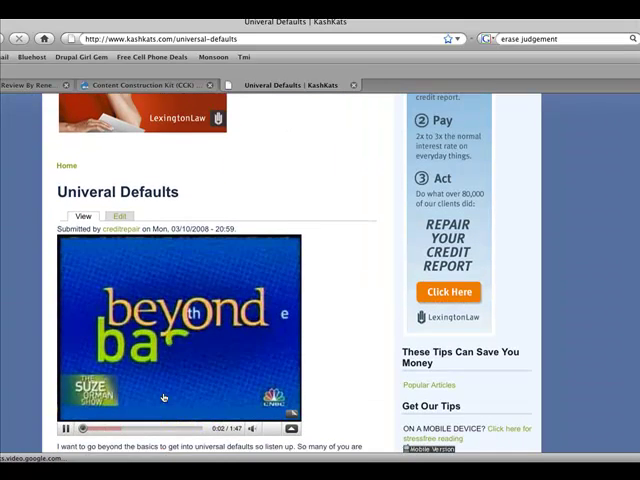
scroll(down, 3)
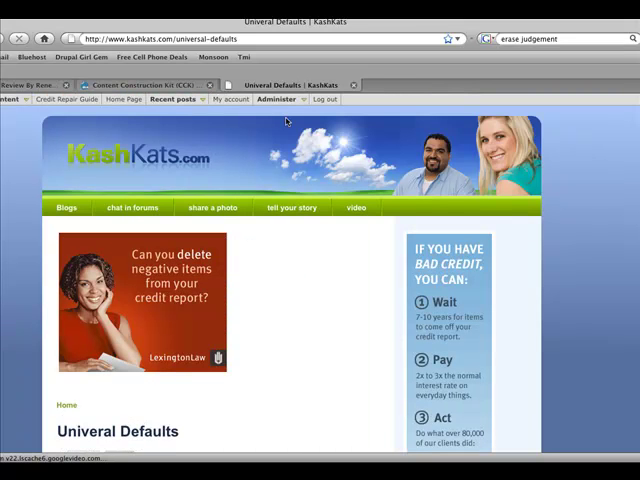
Go to Administer > Site building > Modules and scroll down to the CCK section
click(278, 99)
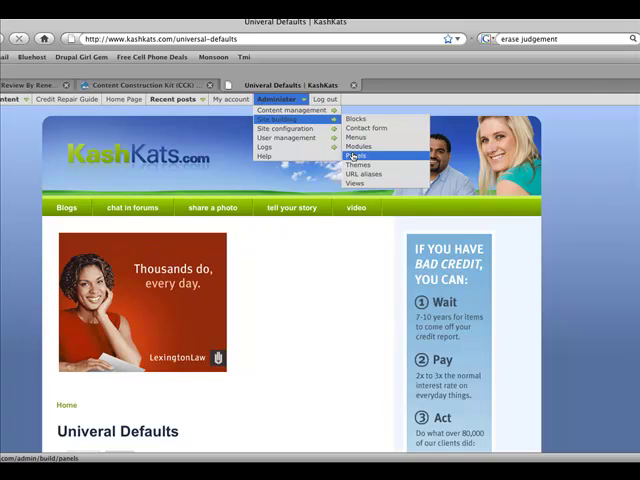
click(360, 146)
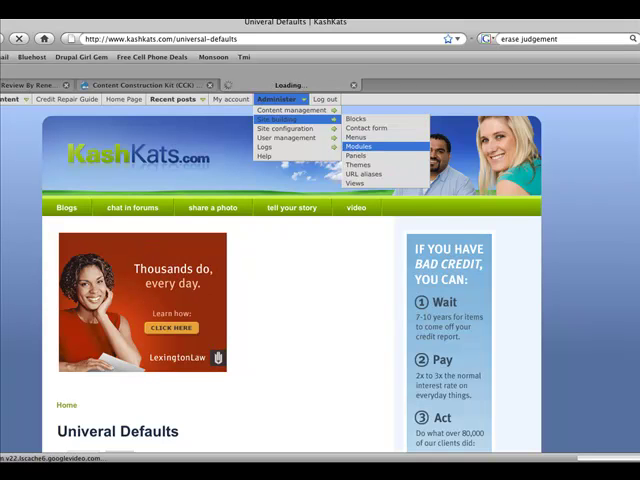
click(359, 146)
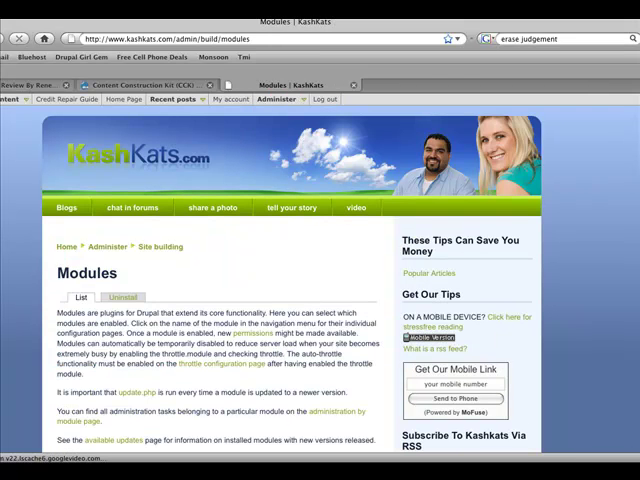
scroll(down, 3)
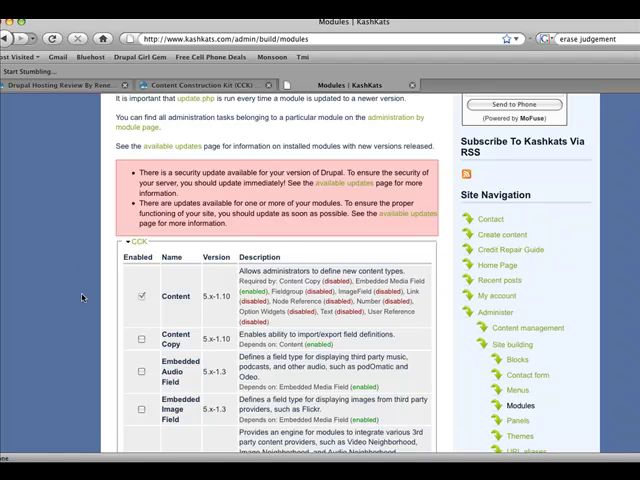
Tick the CCK modules from Fieldgroup through User Reference and save the module configuration
scroll(down, 3)
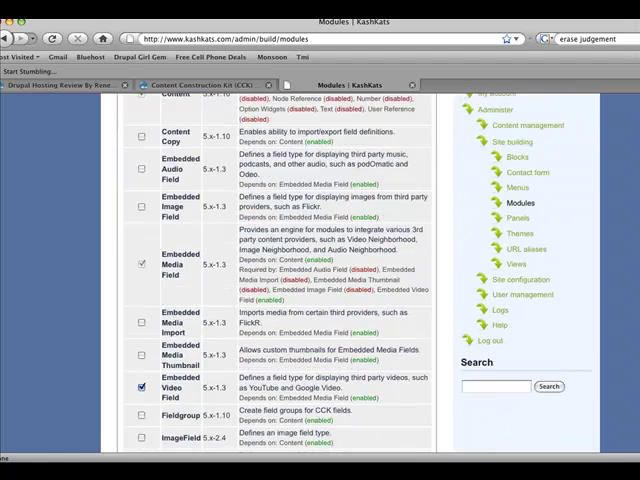
scroll(down, 3)
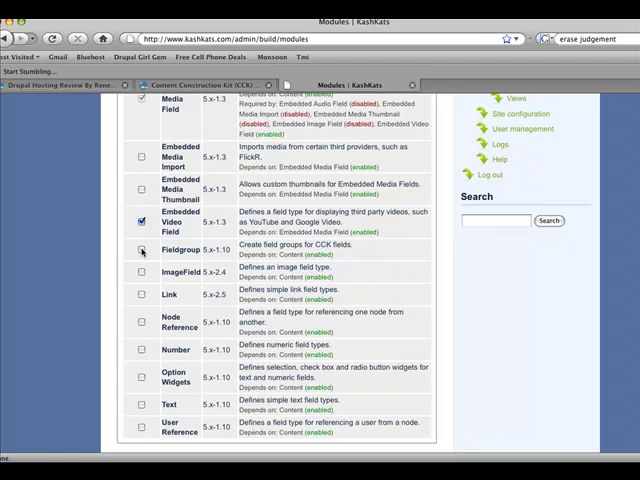
click(139, 249)
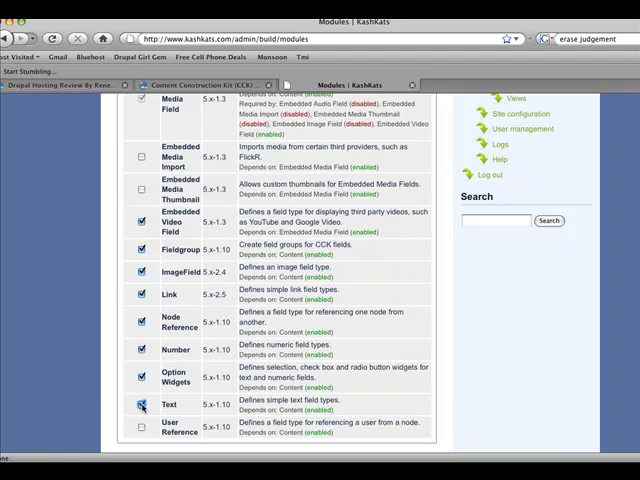
click(141, 428)
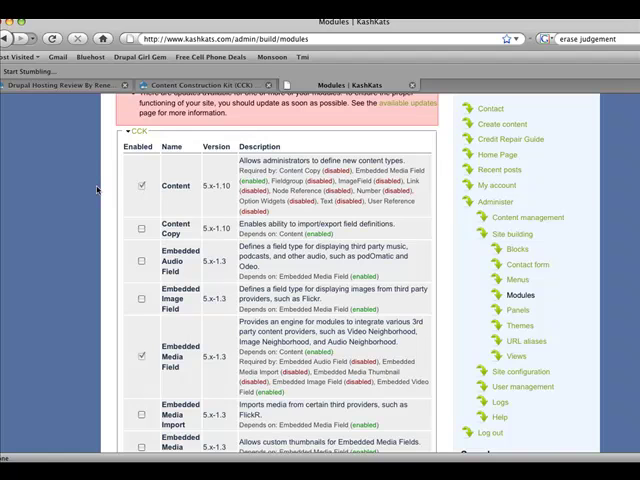
scroll(down, 3)
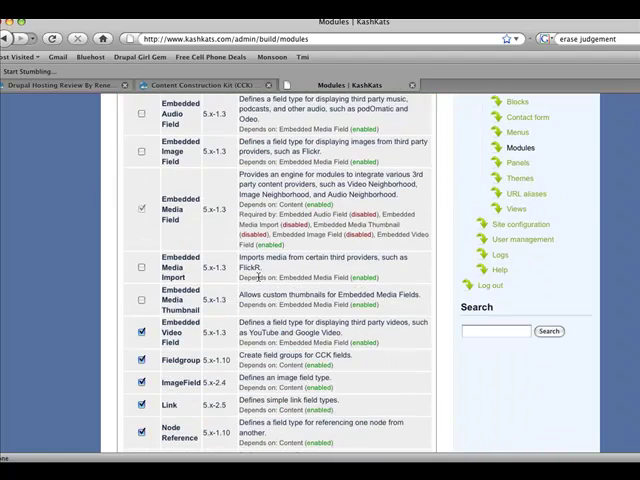
scroll(down, 3)
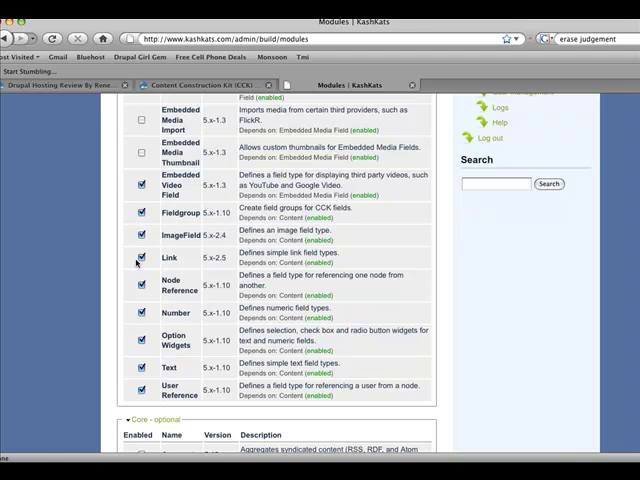
mouse_move(138, 288)
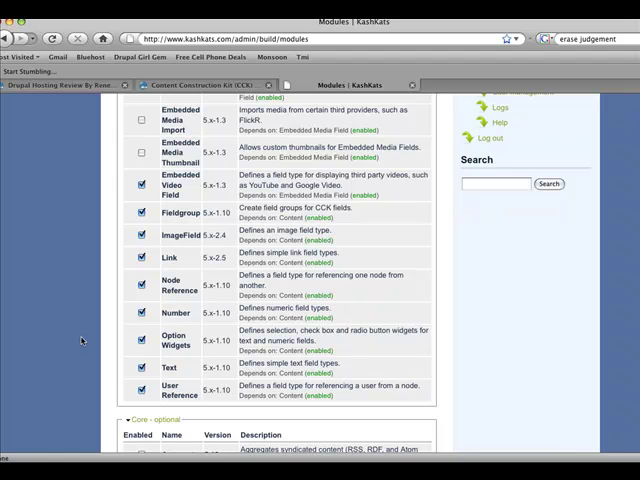
scroll(down, 3)
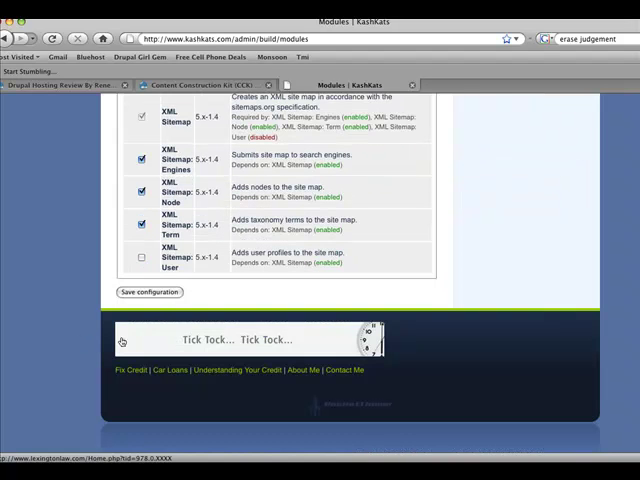
click(148, 292)
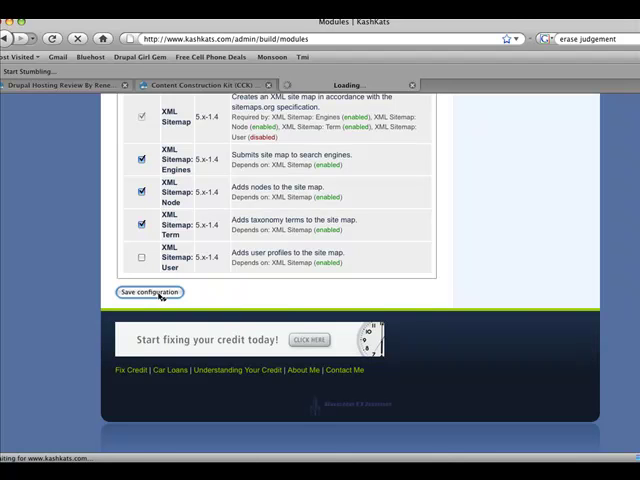
click(148, 292)
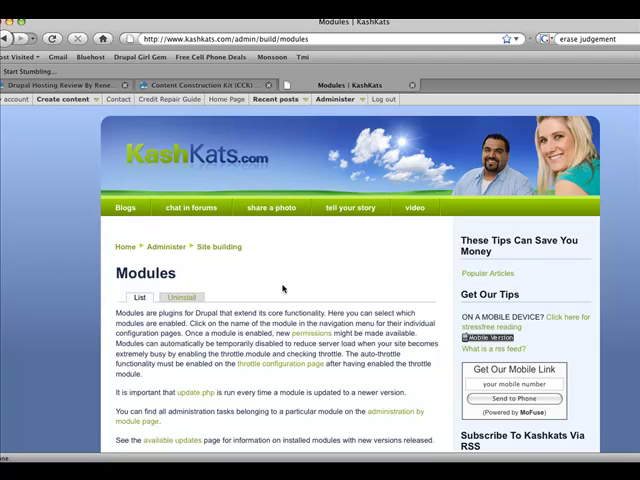
click(167, 247)
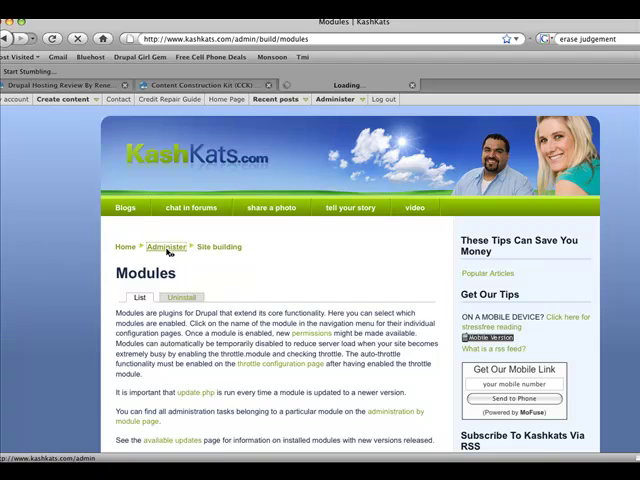
click(167, 247)
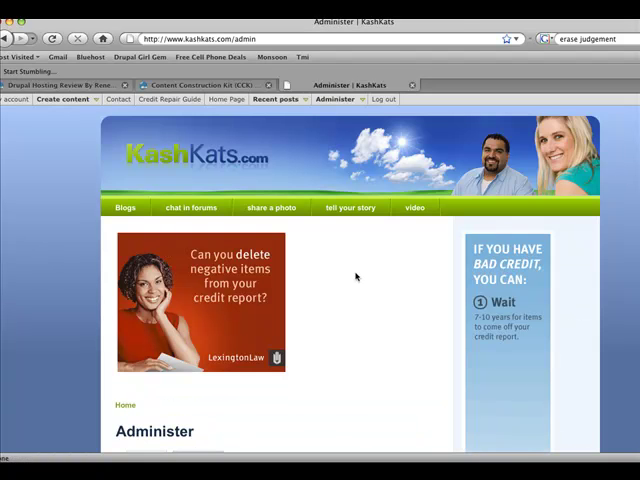
scroll(down, 3)
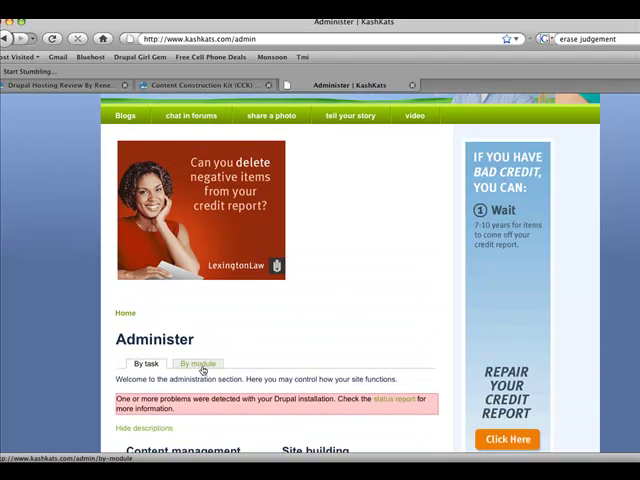
click(198, 363)
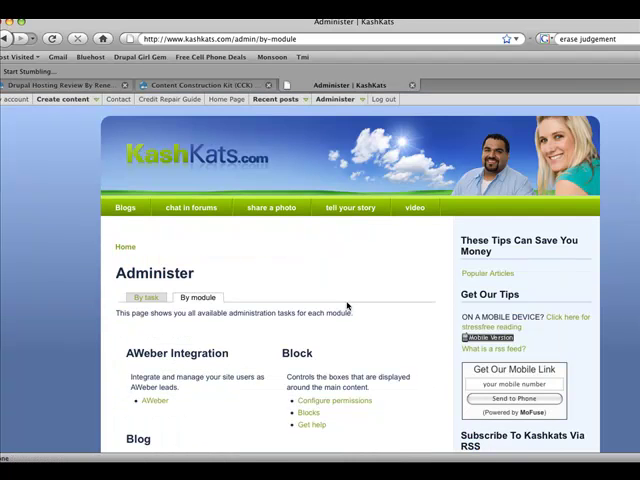
scroll(down, 3)
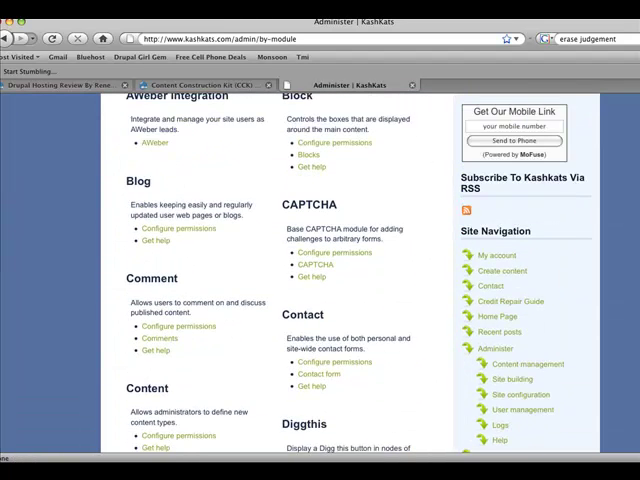
scroll(down, 3)
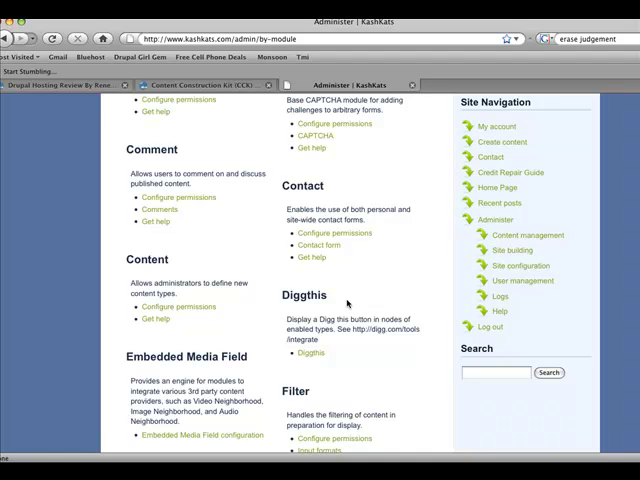
mouse_move(216, 300)
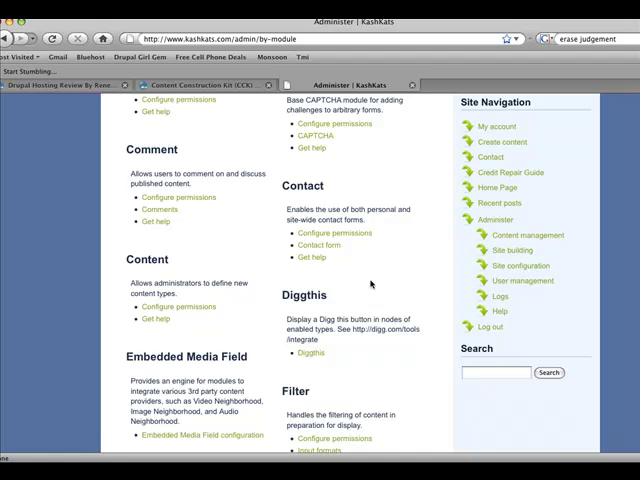
mouse_move(631, 226)
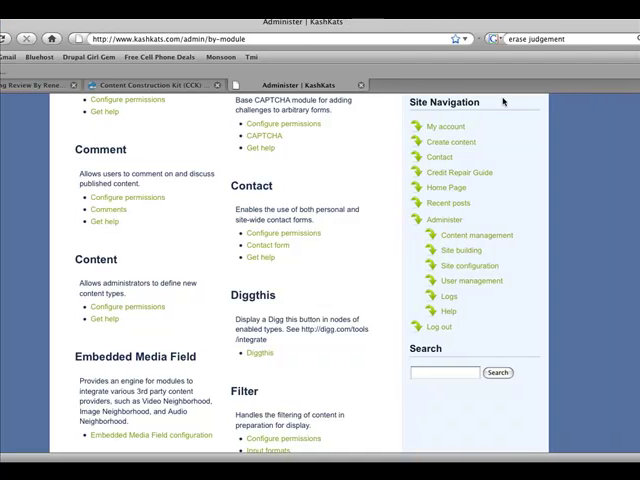
scroll(down, 3)
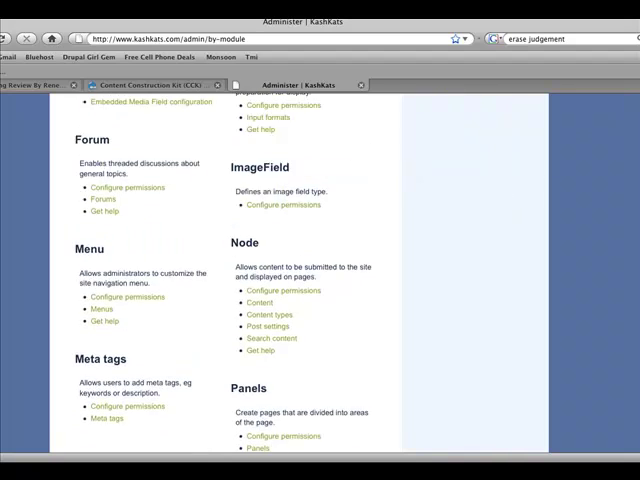
scroll(down, 3)
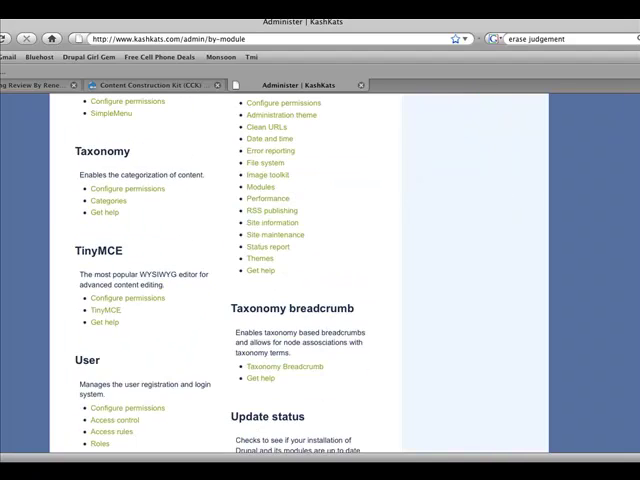
scroll(down, 3)
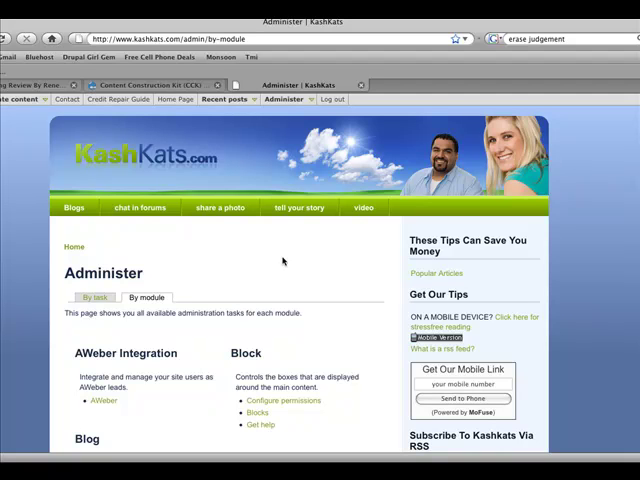
mouse_move(285, 256)
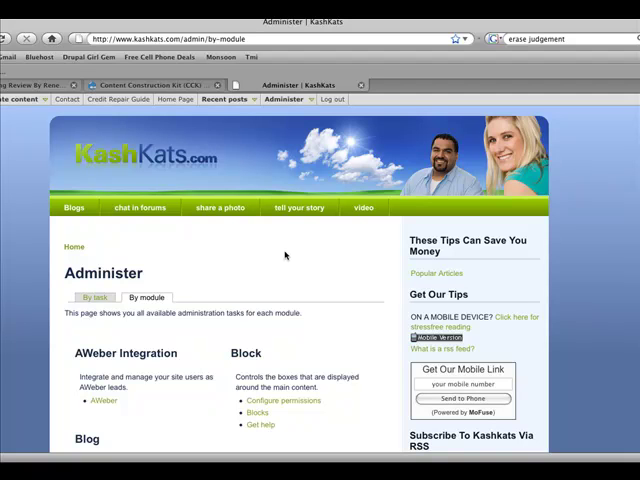
mouse_move(285, 256)
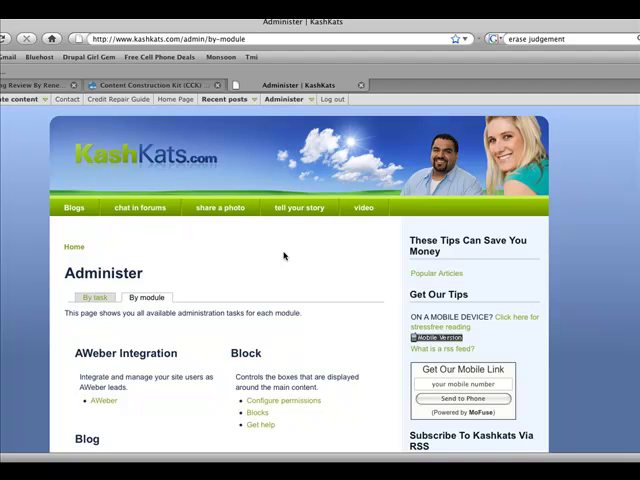
mouse_move(284, 256)
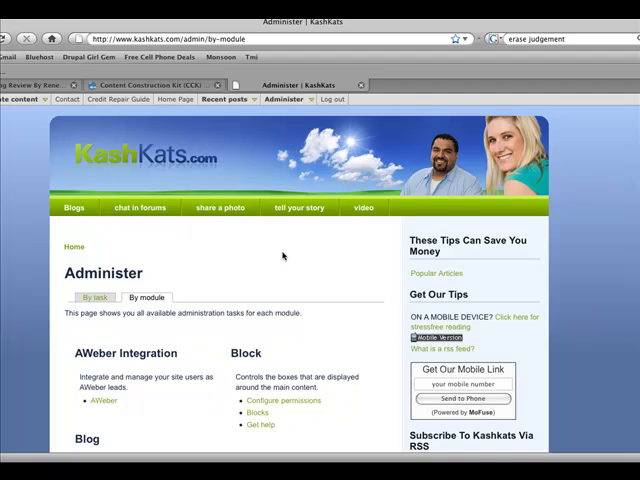
mouse_move(277, 138)
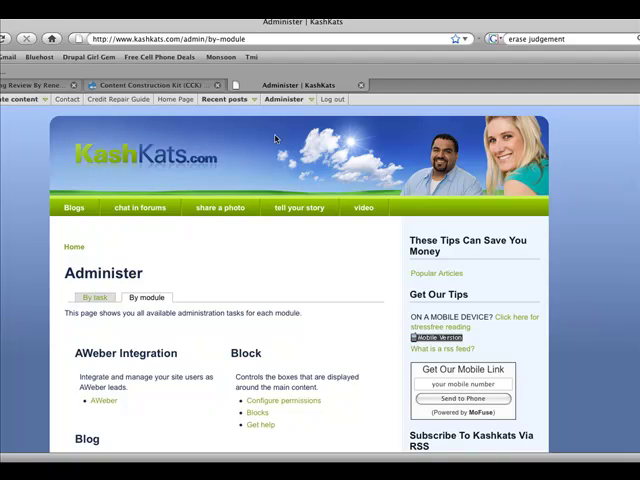
Open Administer > Content management > Content types, listing Article, Page, Video and others
click(285, 99)
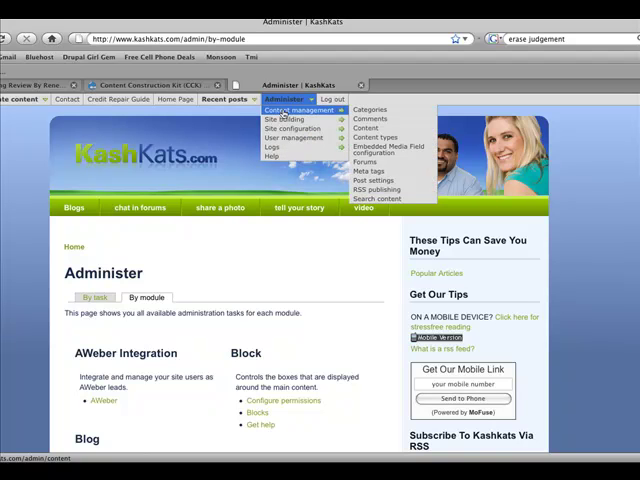
click(377, 137)
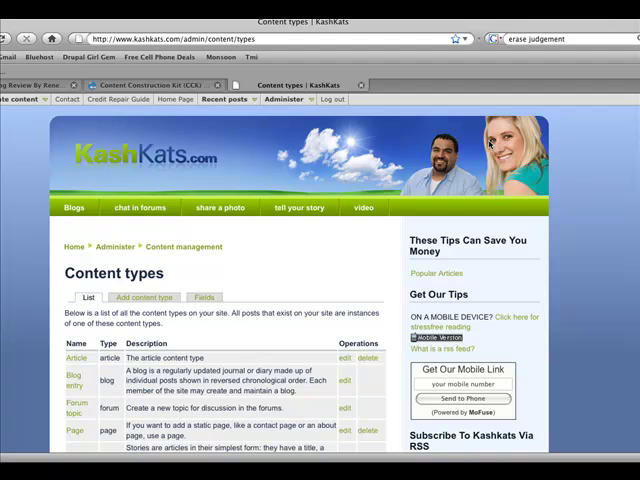
scroll(down, 3)
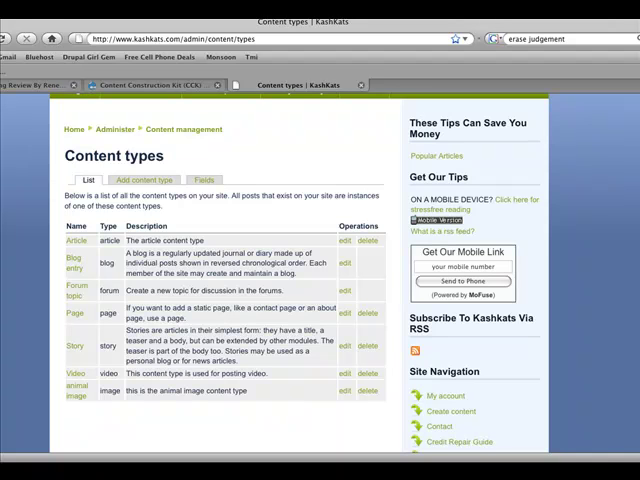
mouse_move(114, 385)
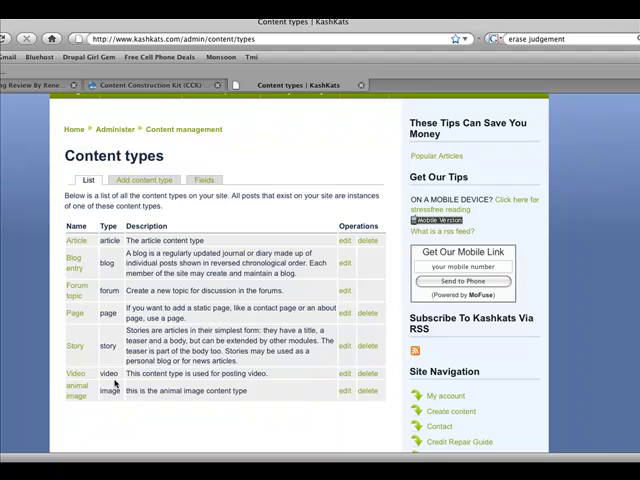
Edit the Video type, review its Display fields and Manage fields, and reach Add field
click(344, 373)
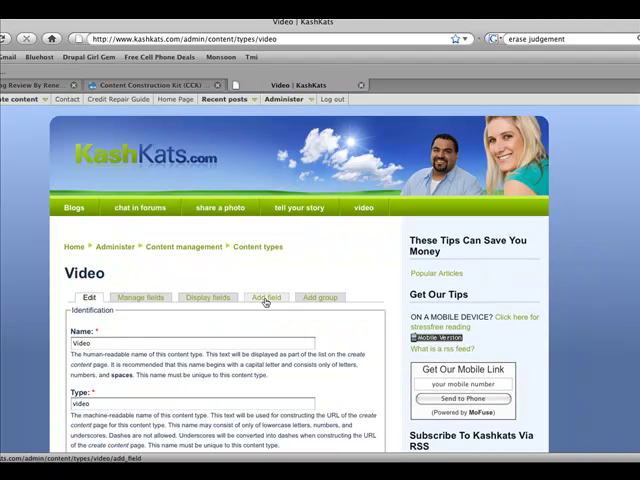
click(207, 297)
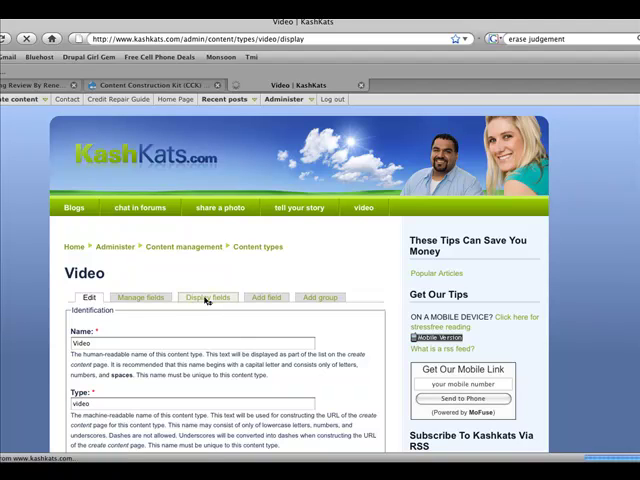
click(208, 297)
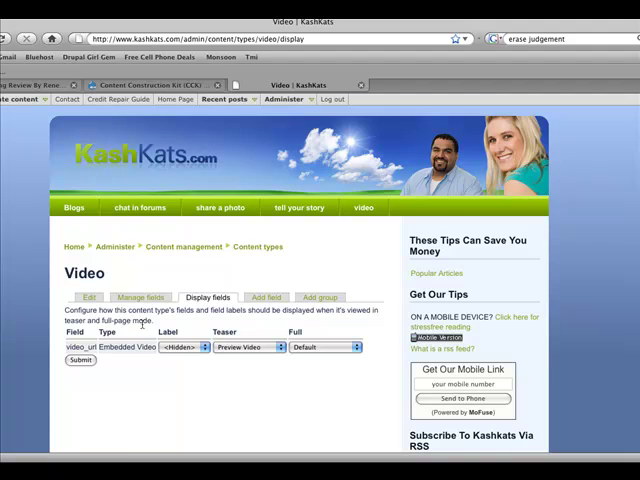
click(140, 297)
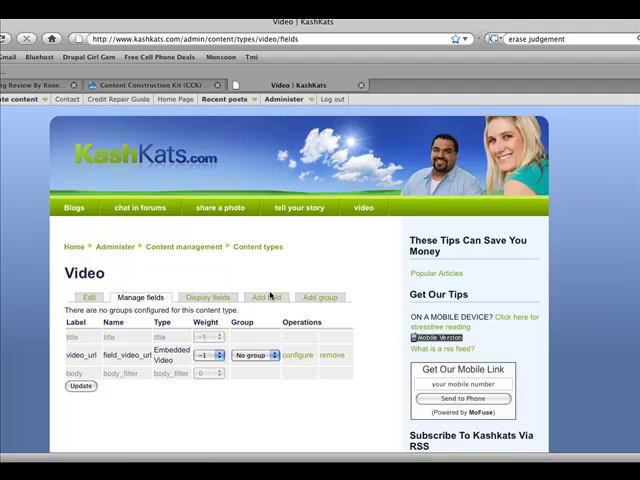
click(267, 297)
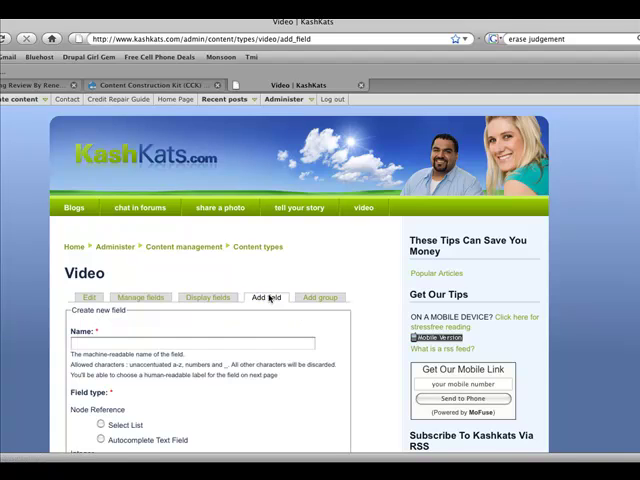
Create a field named 'link' of type Link with Text Fields for Title and URL
click(193, 343)
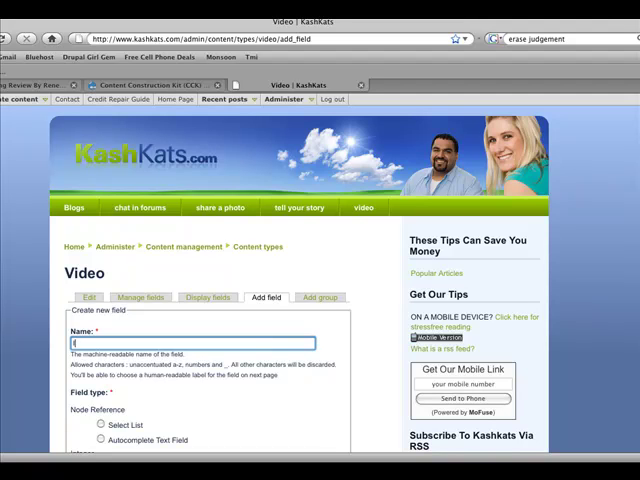
text(link)
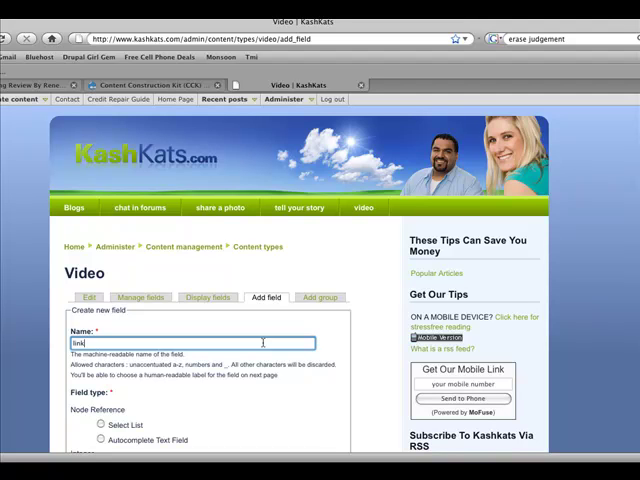
scroll(down, 3)
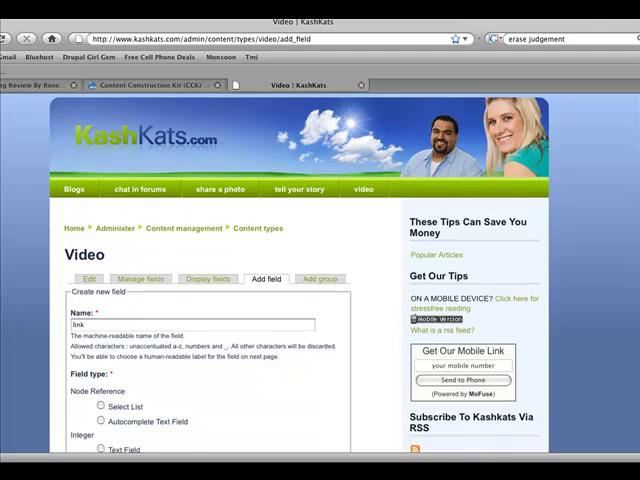
scroll(down, 3)
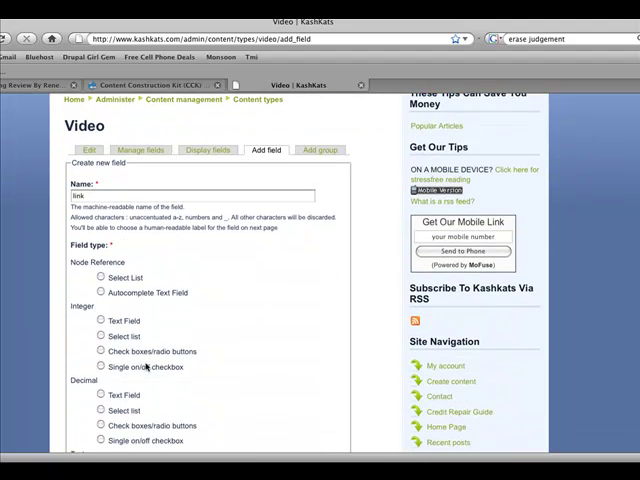
scroll(down, 3)
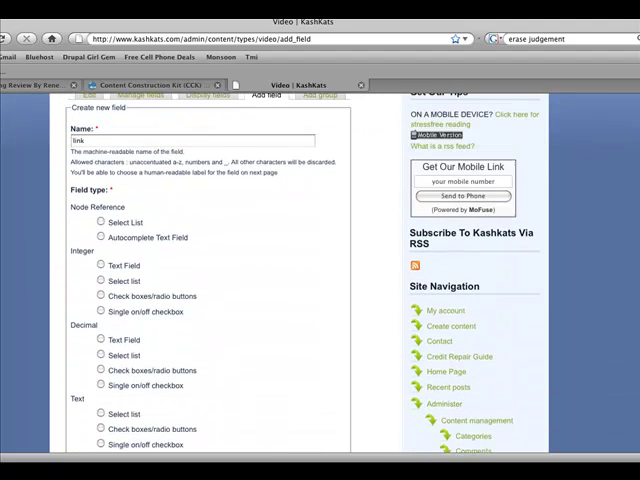
scroll(down, 3)
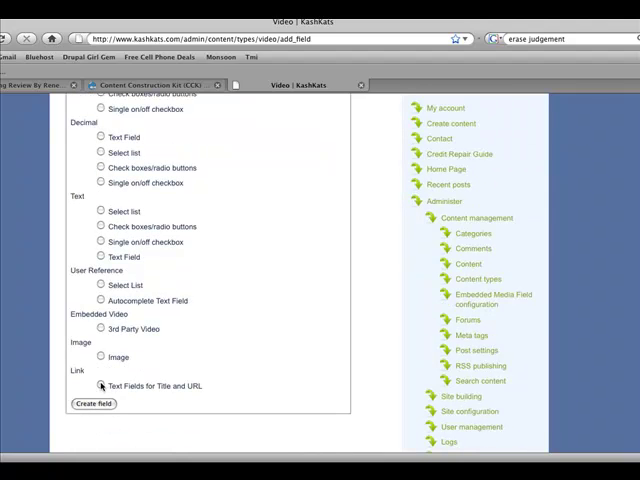
click(100, 385)
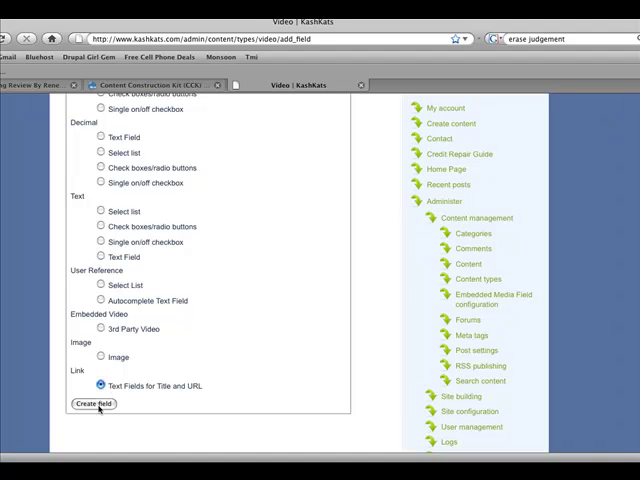
click(93, 404)
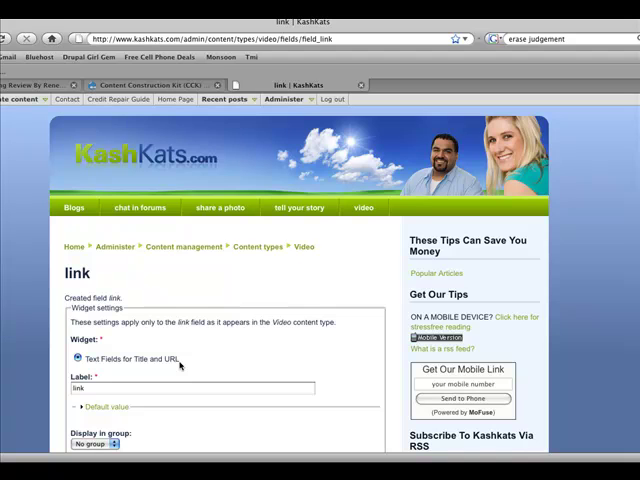
mouse_move(225, 247)
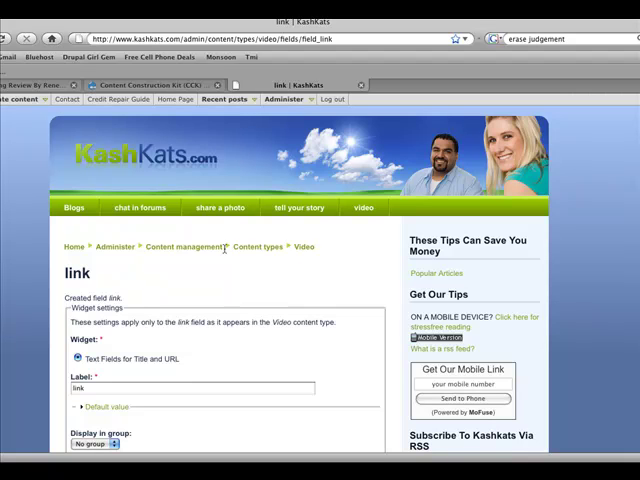
In the link field's Data settings, leave Required unchecked and tick Optional URL
scroll(down, 3)
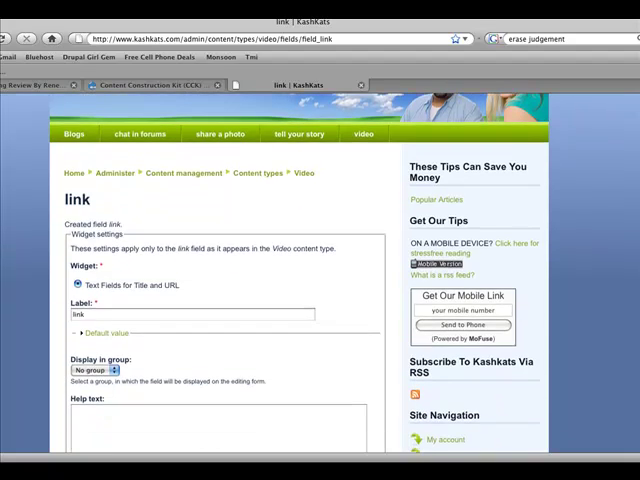
scroll(down, 3)
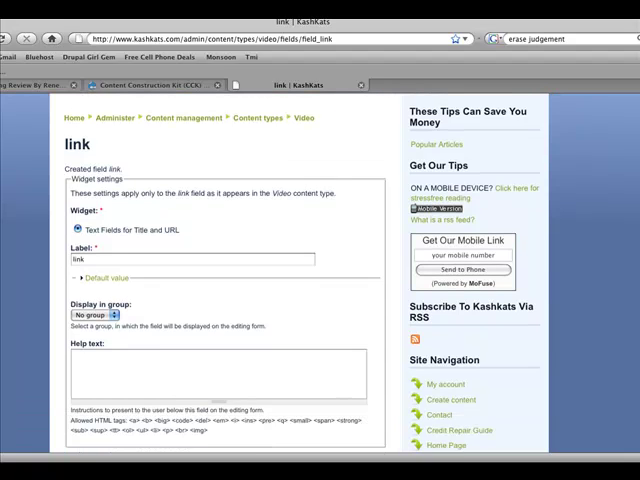
scroll(down, 3)
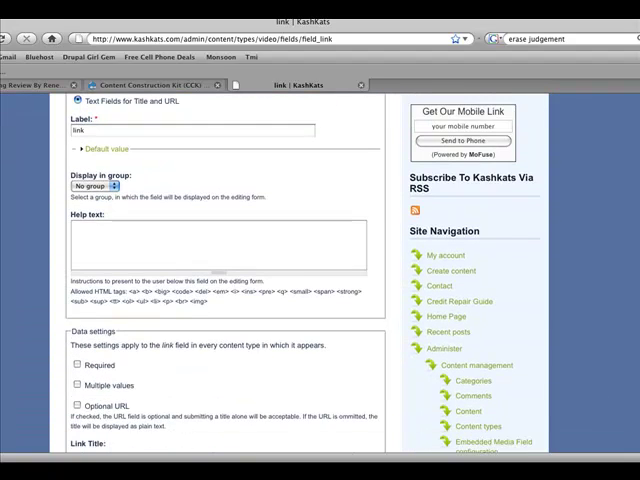
scroll(down, 3)
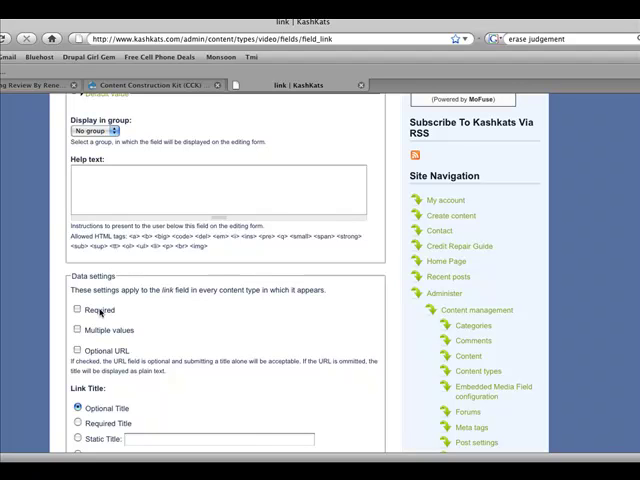
click(76, 309)
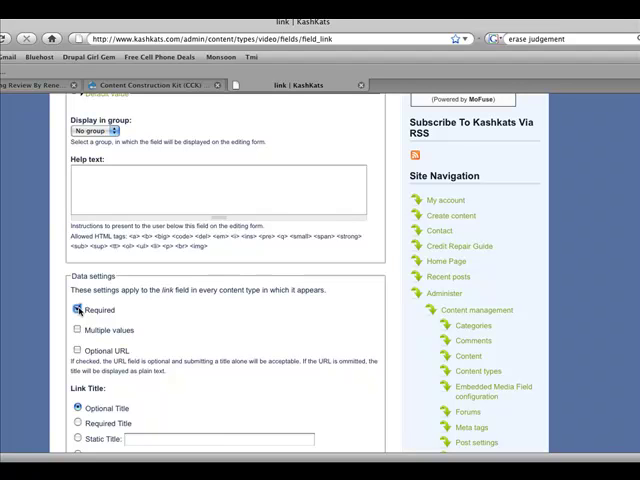
click(76, 309)
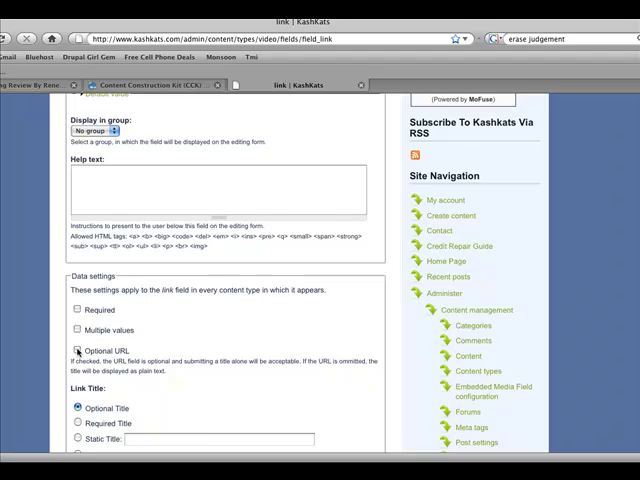
click(76, 348)
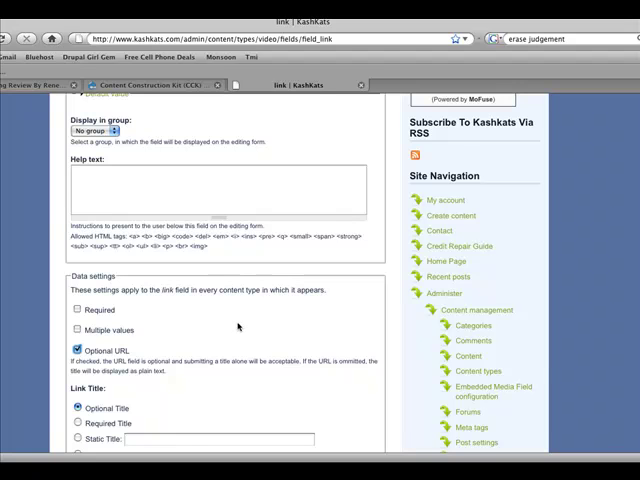
scroll(down, 3)
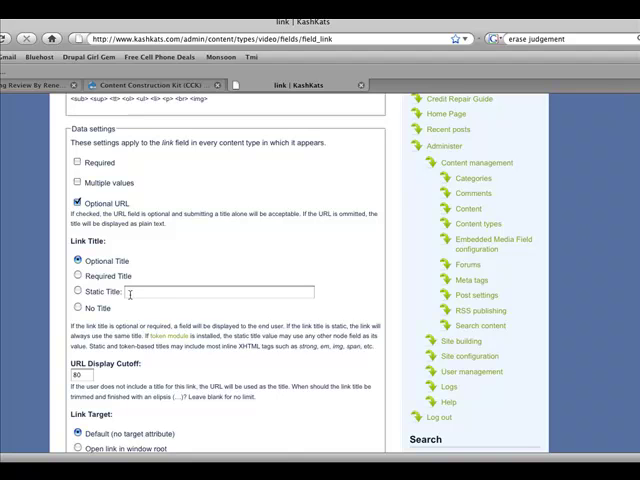
Try the Link Title options, settle on Optional Title, and check the URL display cutoff
click(77, 276)
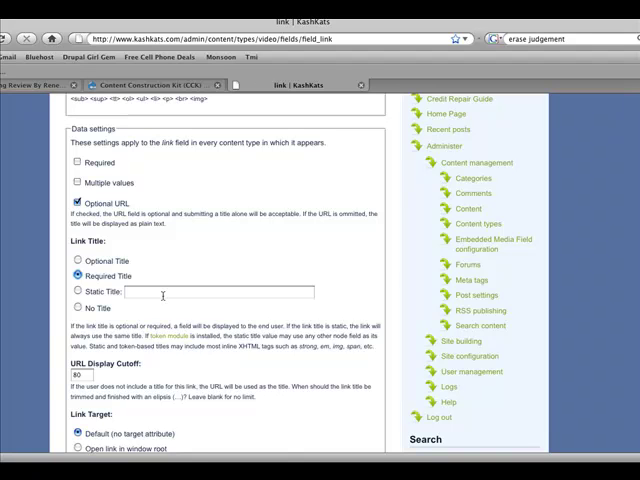
click(76, 308)
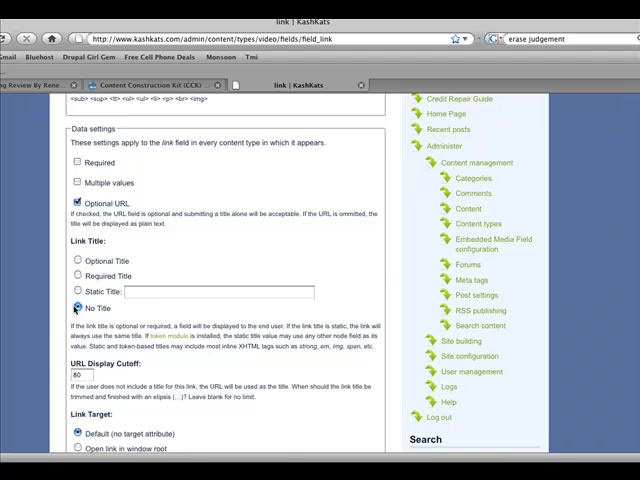
click(77, 261)
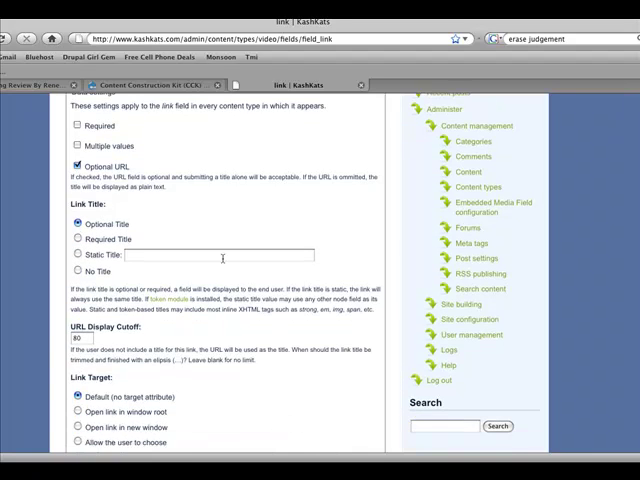
scroll(down, 3)
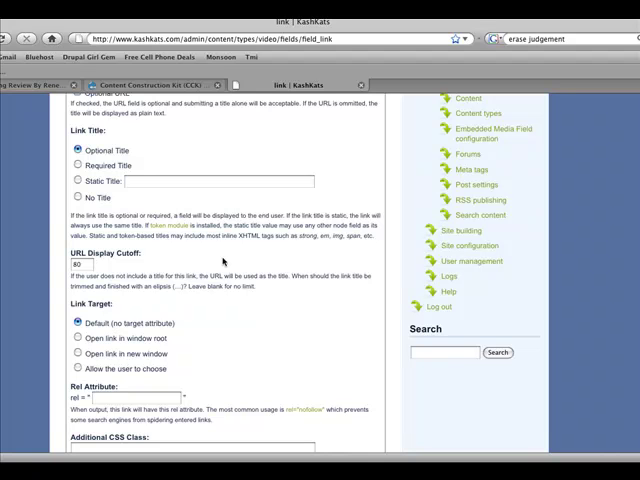
click(90, 264)
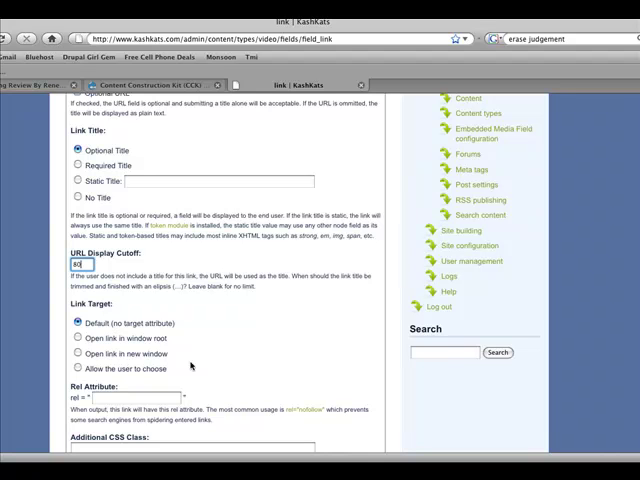
Set the Rel Attribute to 'nofollow' and save the link field settings
scroll(down, 3)
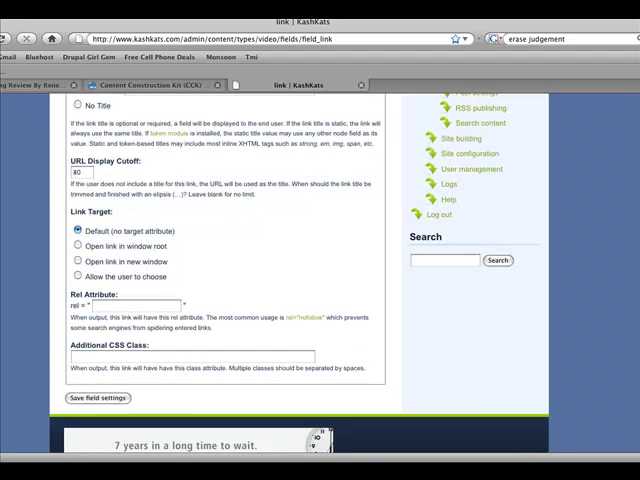
click(130, 306)
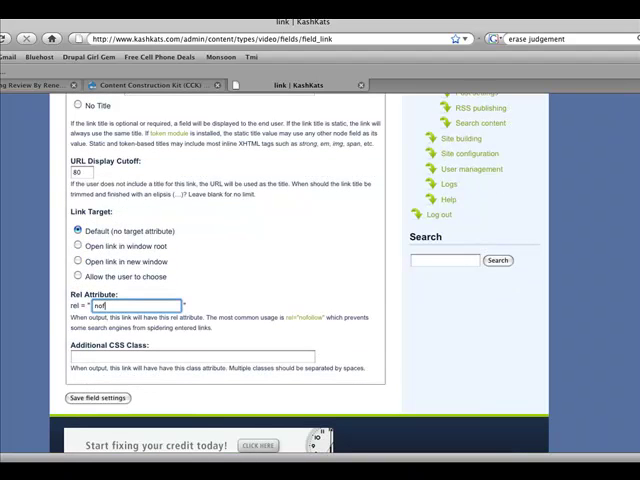
text(nofollow)
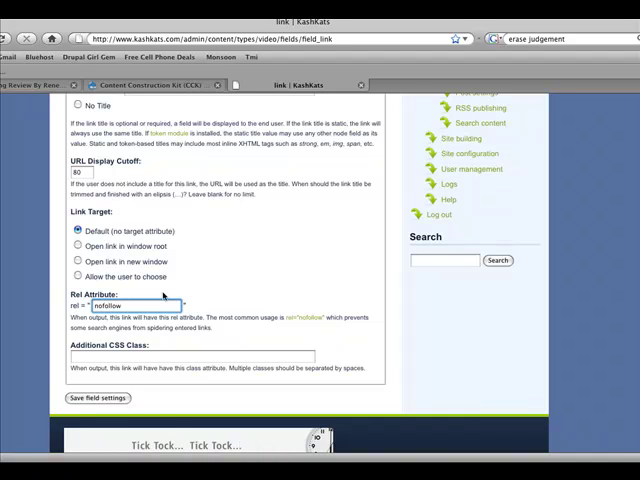
click(97, 398)
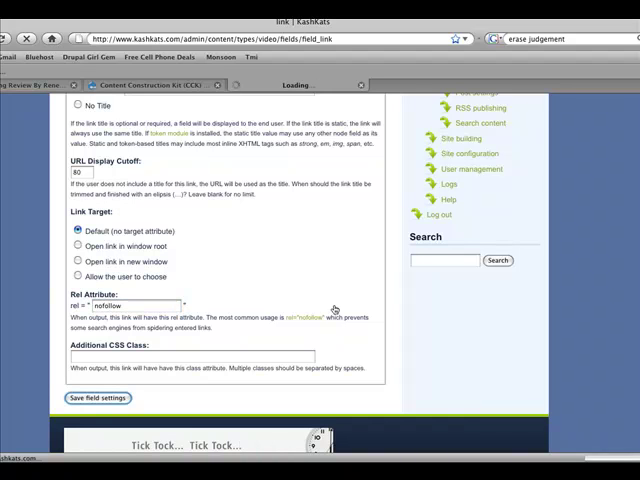
click(98, 398)
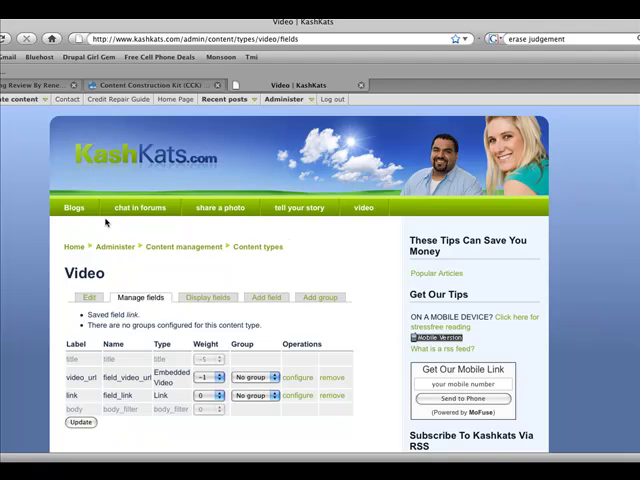
Open Create content > Video and click into the new link URL input
click(20, 99)
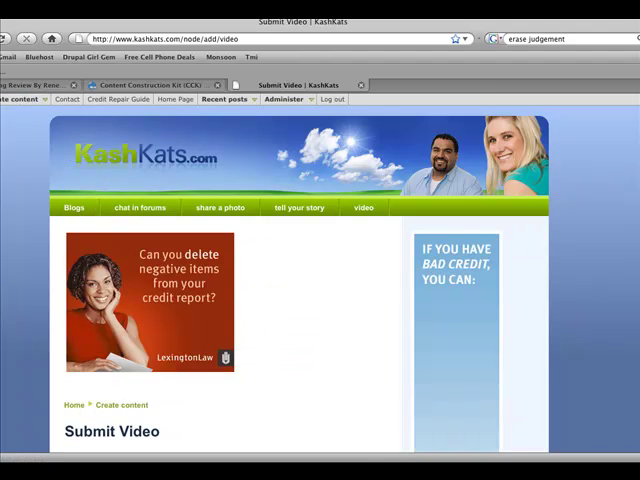
scroll(down, 3)
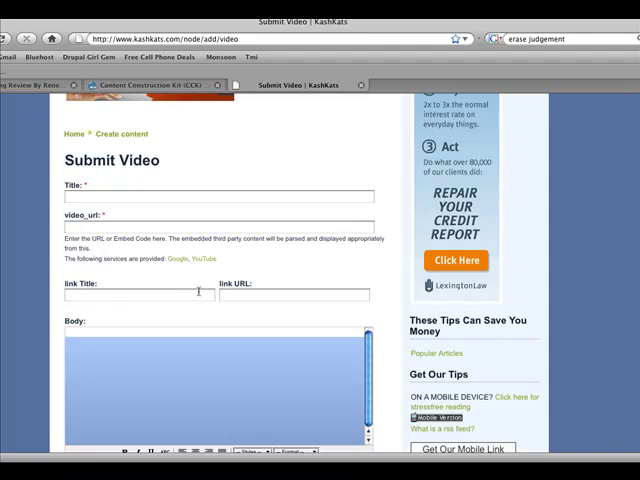
click(290, 295)
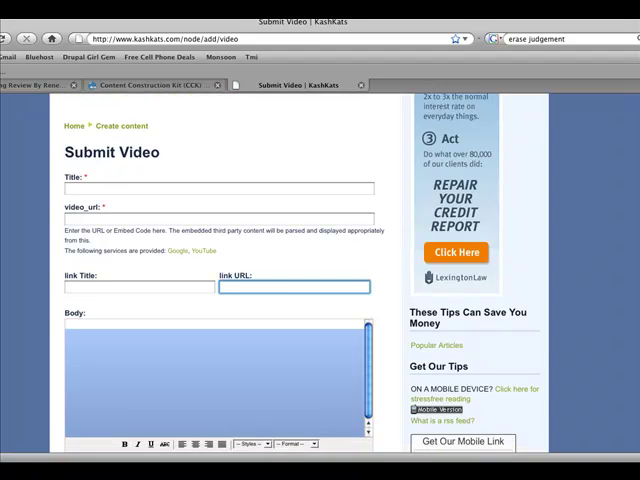
scroll(up, 3)
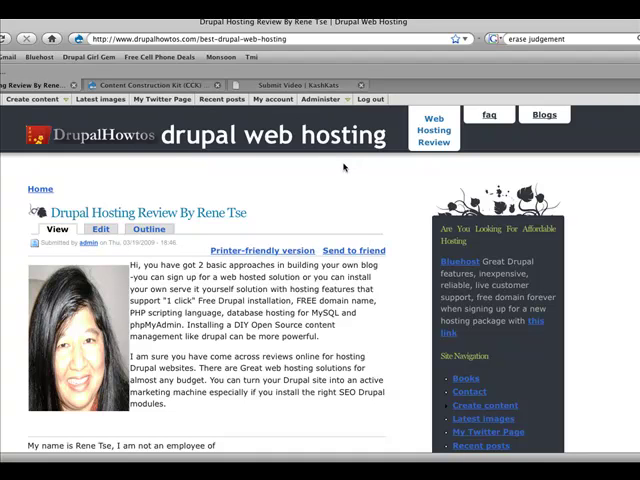
mouse_move(343, 175)
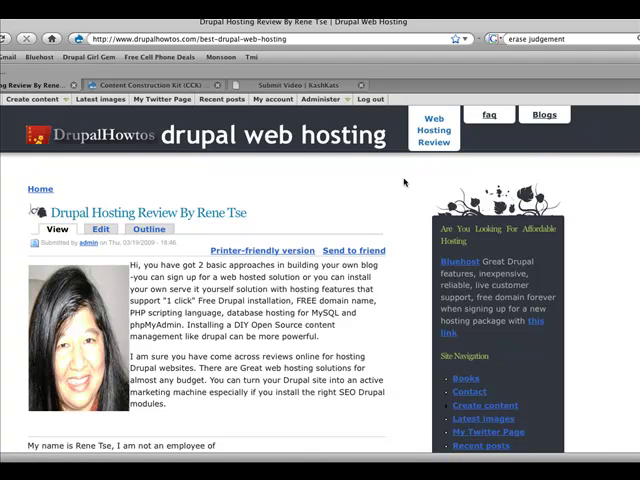
mouse_move(400, 182)
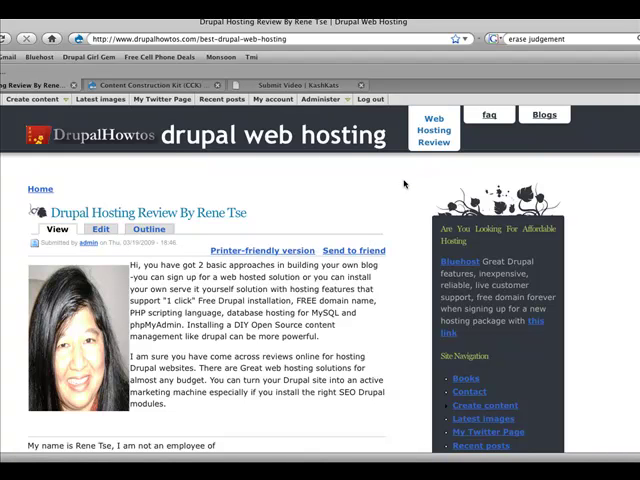
Scroll the Drupal Hosting Review article down to the author intro and Bluehost recommendation
scroll(down, 3)
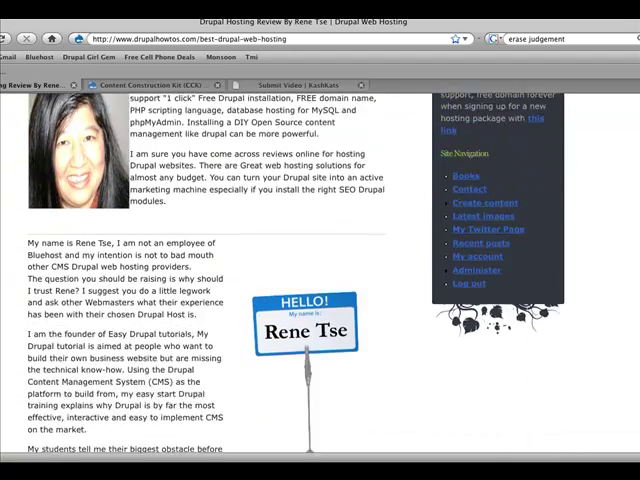
scroll(down, 3)
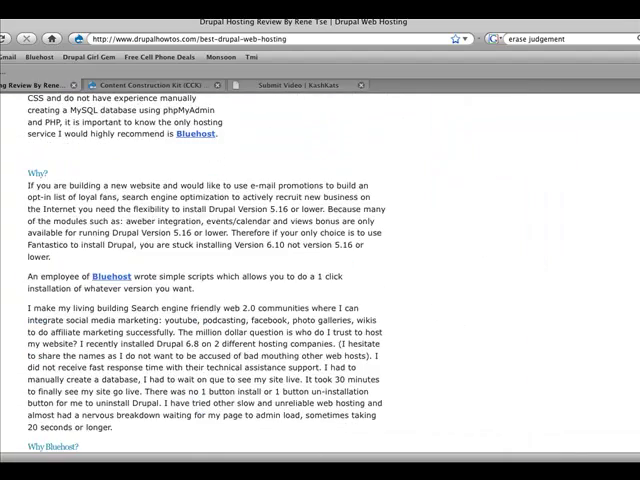